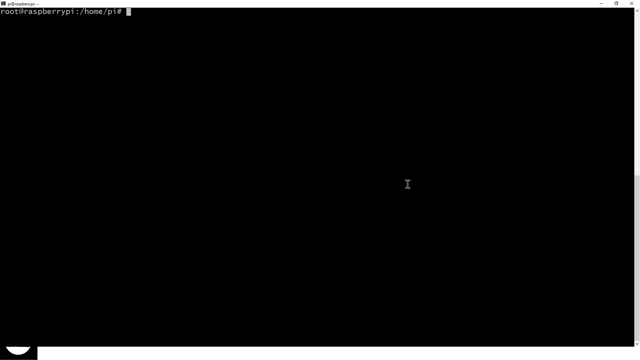
Run 'ps ax | grep dh' to confirm dhcpcd is running as process 624.
{"action": "type", "text": "ps"}
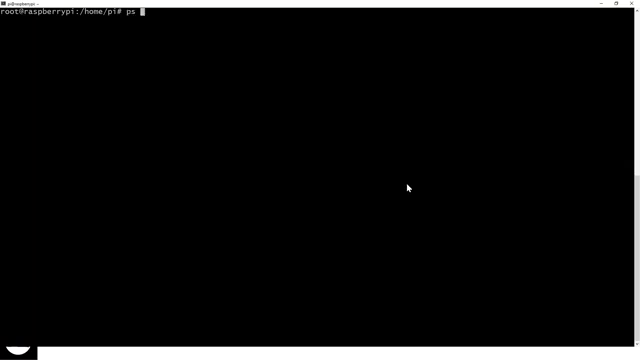
{"action": "type", "text": "ax"}
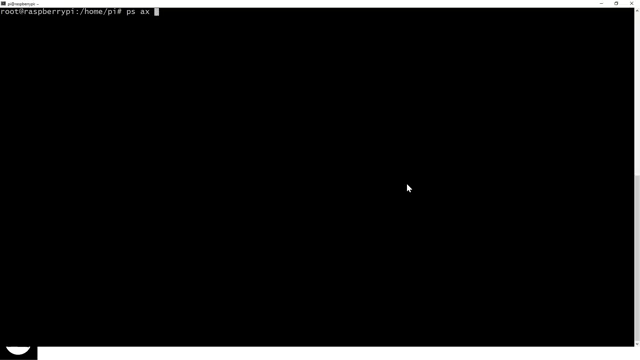
{"action": "type", "text": "| grep dh"}
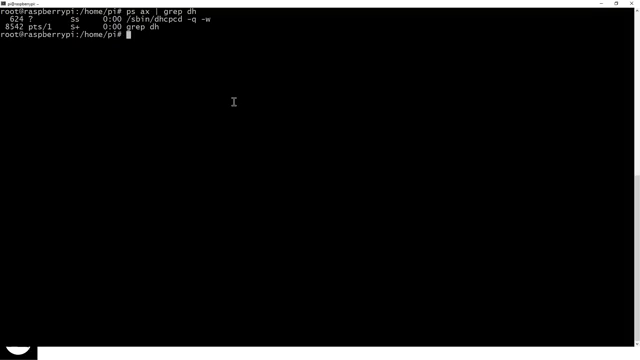
Print /etc/network/interfaces, showing wlan0 on DHCP and eth0 commented out.
{"action": "type", "text": "cat"}
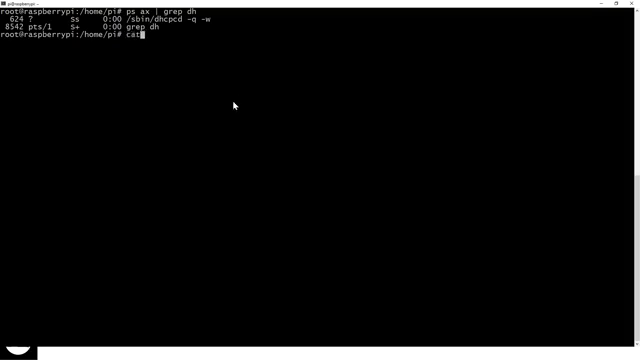
{"action": "type", "text": "/etc/network"}
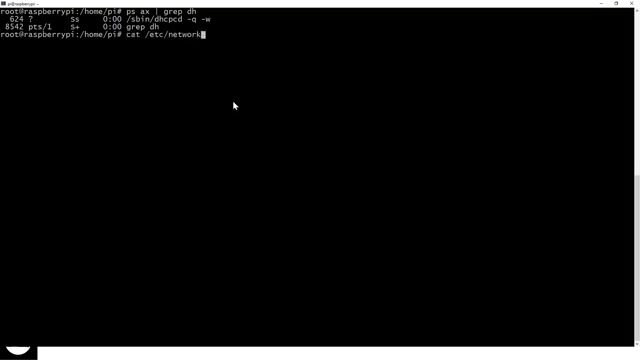
{"action": "type", "text": "/interfaces"}
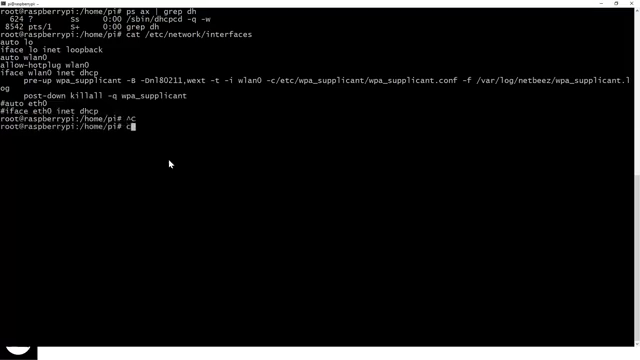
Clear the terminal and open /etc/dhcpcd.conf in Emacs.
{"action": "type", "text": "lear"}
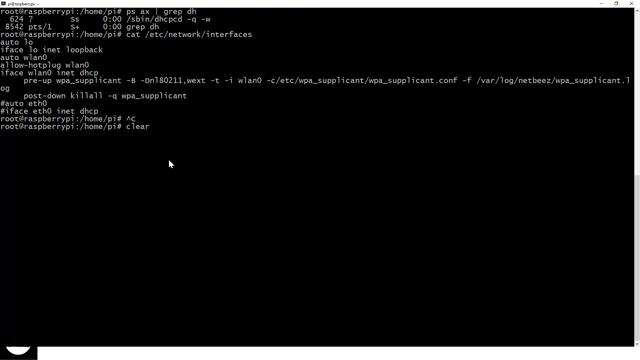
{"action": "type", "text": "emacs"}
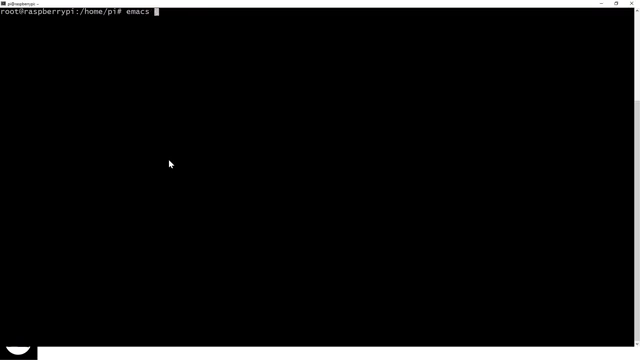
{"action": "type", "text": "/etc/dhc"}
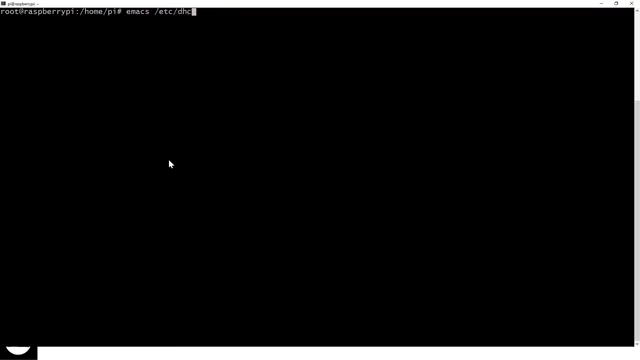
{"action": "type", "text": "pcd.conf"}
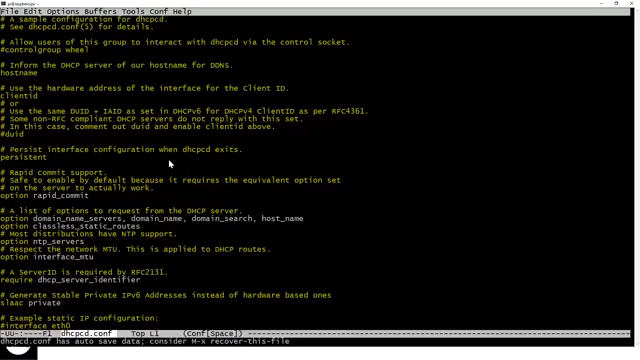
Scroll to the end of dhcpcd.conf and delete the trailing lines.
{"action": "scroll", "scroll_direction": "down", "scroll_amount": 3}
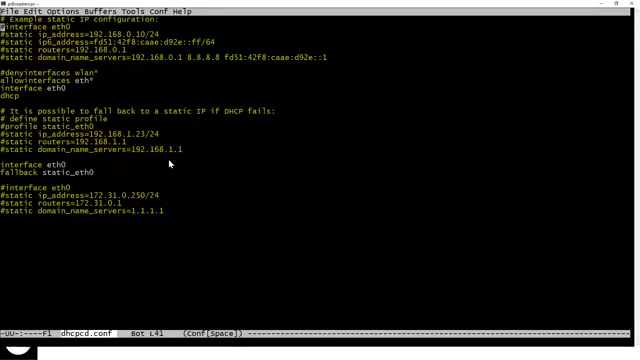
{"action": "key", "text": "Down"}
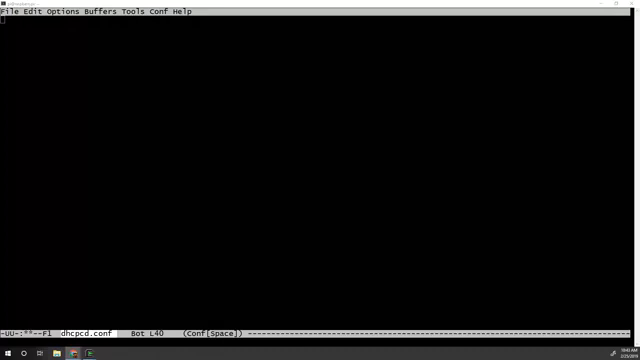
{"action": "mouse_move", "coordinate": [92, 131]}
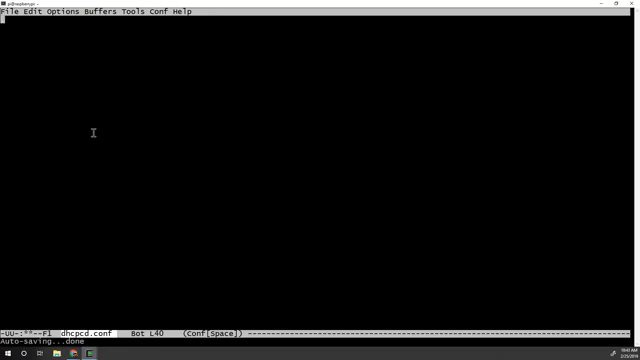
Add an 'interface eth0' line at the file's end with a blank line above.
{"action": "type", "text": "inte"}
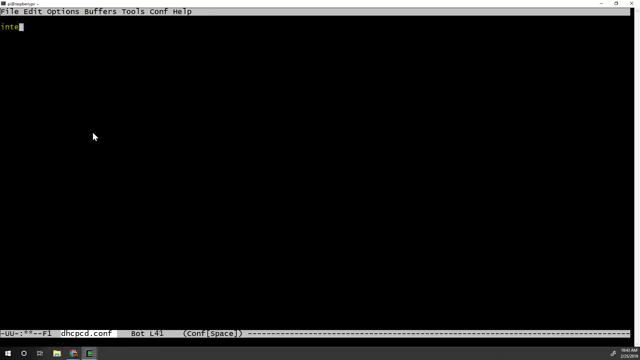
{"action": "type", "text": "rface eth0"}
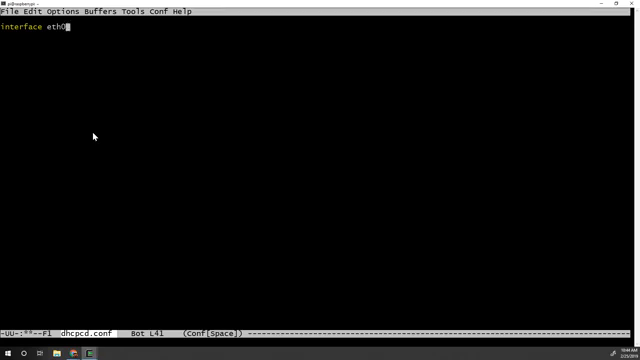
{"action": "type", "text": "dhcpc"}
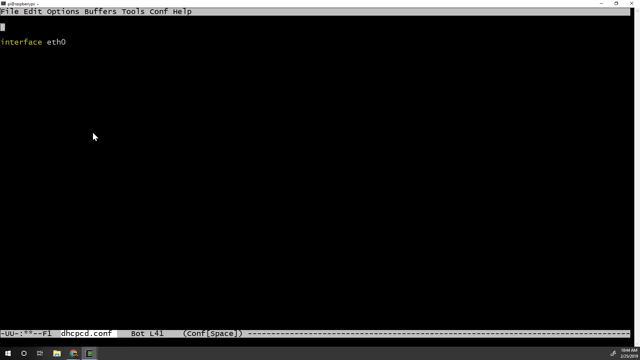
Remove trial 'denyinterfaces wlan*' and 'allowinterfaces eth*' lines, leaving an empty line after interface eth0.
{"action": "type", "text": "deny"}
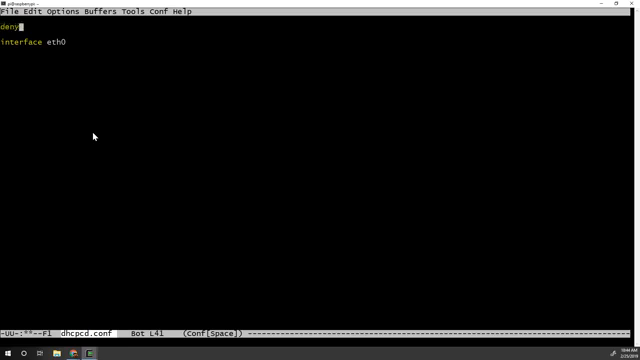
{"action": "type", "text": "interface"}
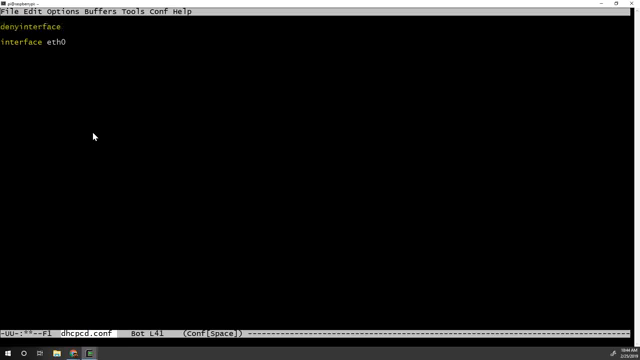
{"action": "type", "text": "s wlan"}
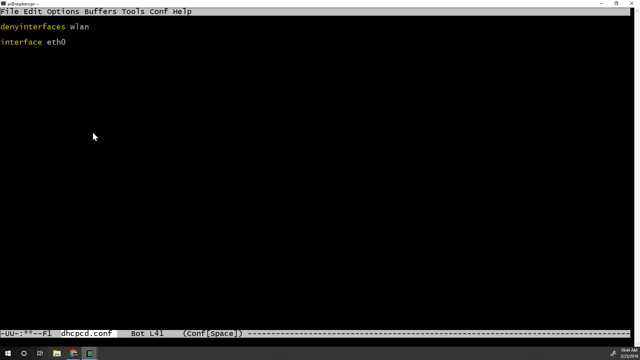
{"action": "type", "text": "*"}
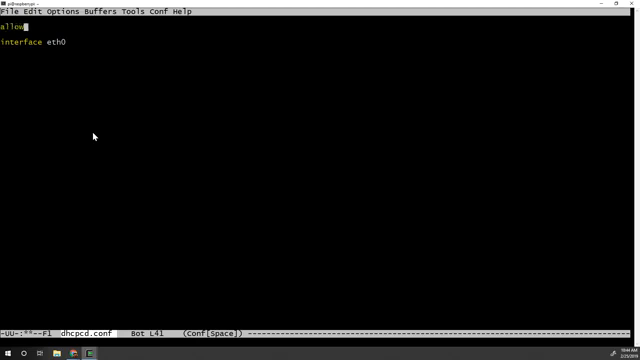
{"action": "type", "text": "interfaces"}
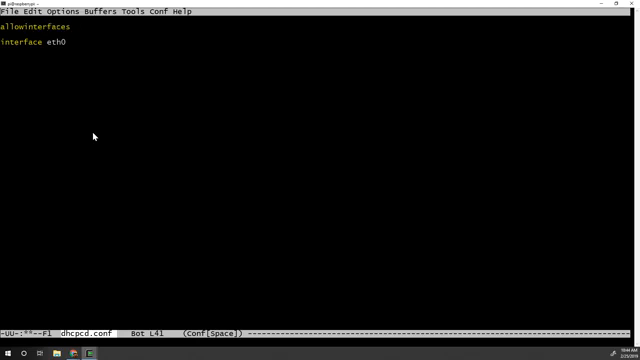
{"action": "type", "text": "eth*"}
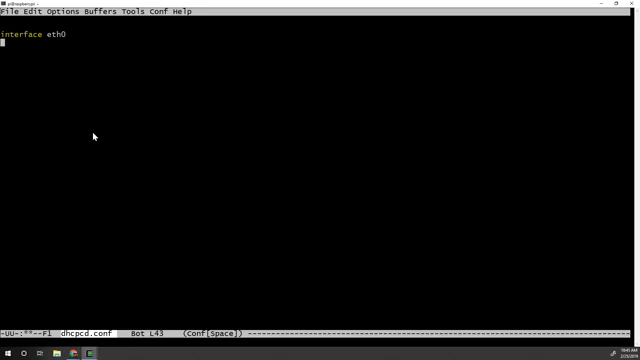
Add 'static ip_address=192.168.0.10/24' beneath interface eth0.
{"action": "type", "text": "static"}
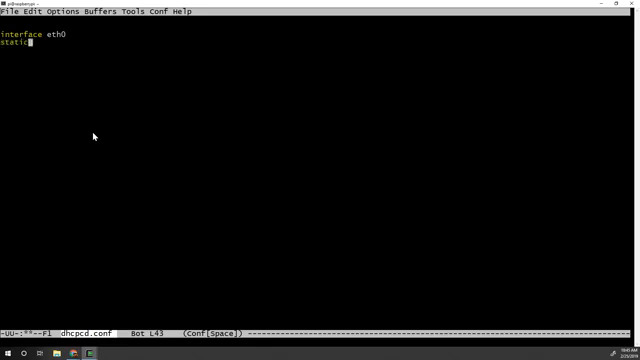
{"action": "type", "text": "IP"}
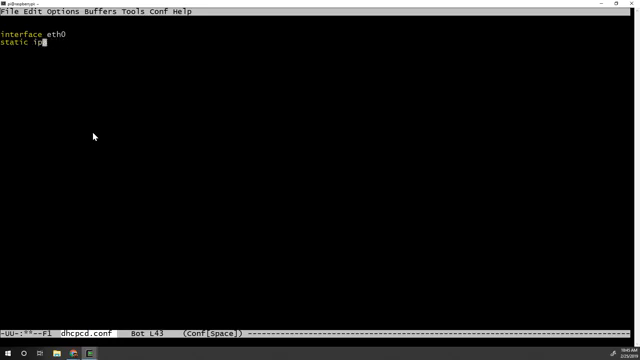
{"action": "type", "text": "_address"}
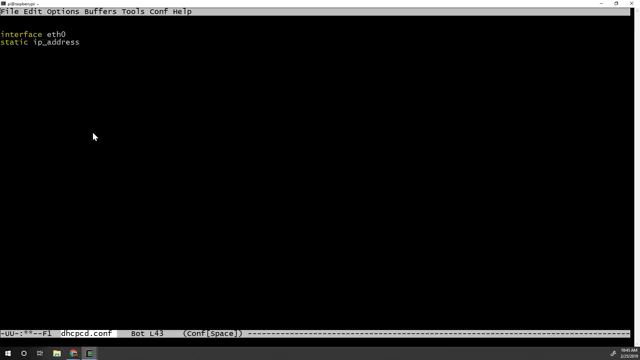
{"action": "type", "text": "=192.1"}
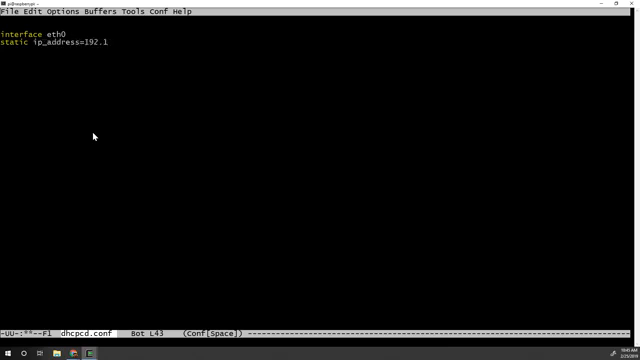
{"action": "type", "text": "68.0.1"}
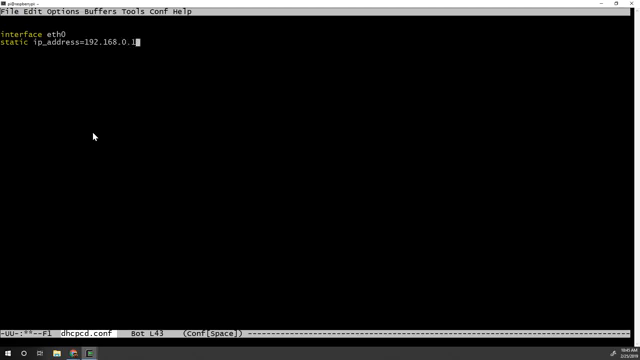
{"action": "type", "text": "0/24"}
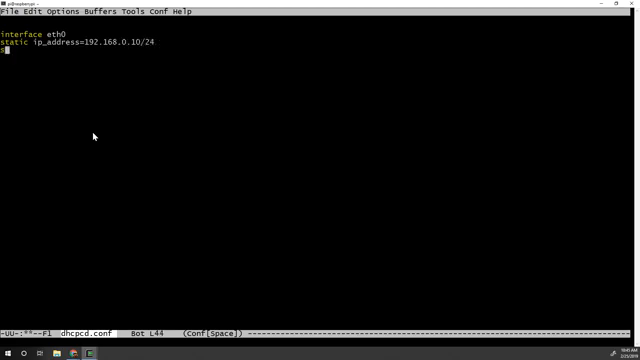
Add 'static router=192.168.0.1', fixing the typo, and begin the next static line.
{"action": "type", "text": "static router"}
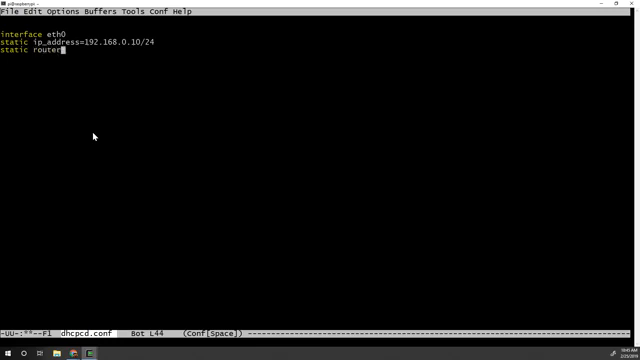
{"action": "type", "text": "=192.1"}
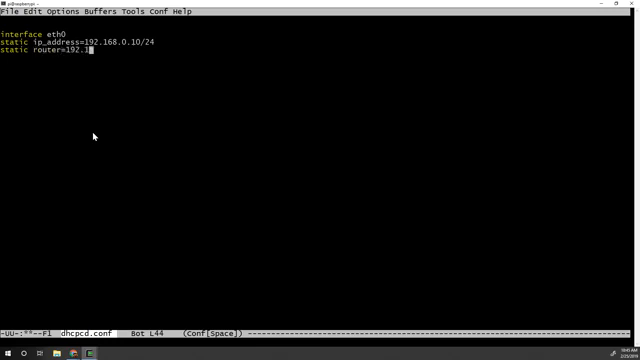
{"action": "type", "text": "68.01"}
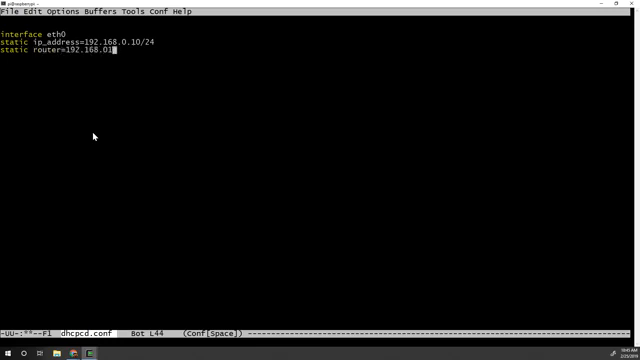
{"action": "type", "text": "1"}
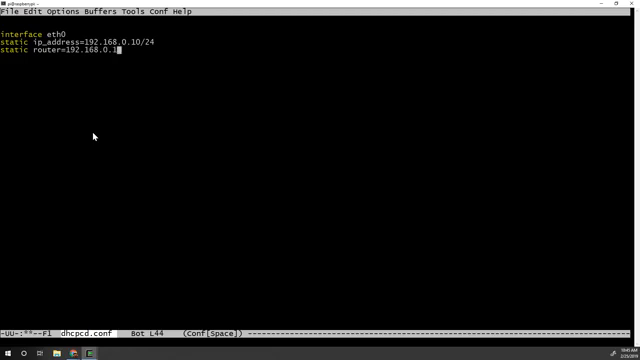
{"action": "type", "text": "static d"}
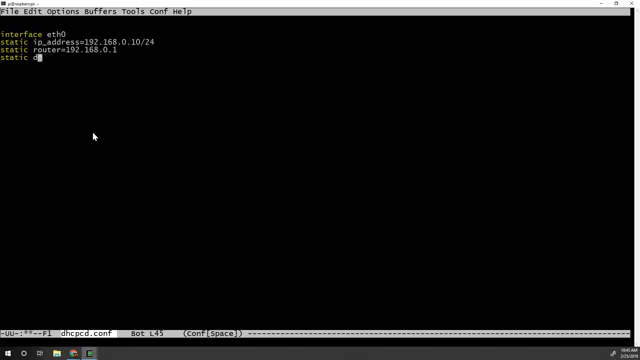
Finish the line 'static domain_name_servers=192.168.0.1 8.8.8.8'.
{"action": "type", "text": "omain"}
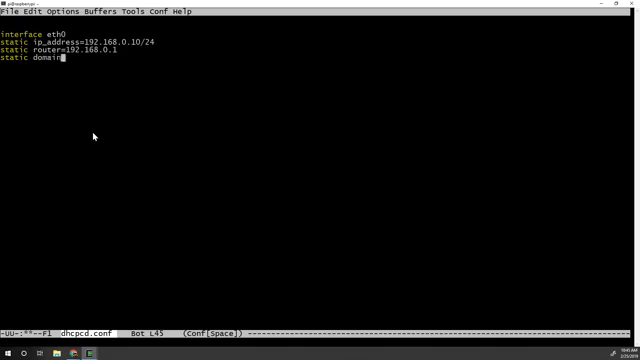
{"action": "type", "text": "_name_servers="}
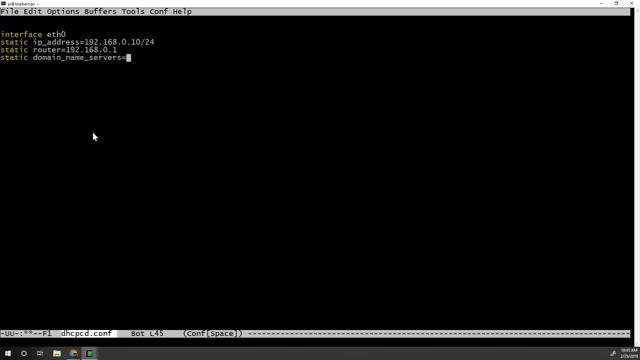
{"action": "type", "text": "192"}
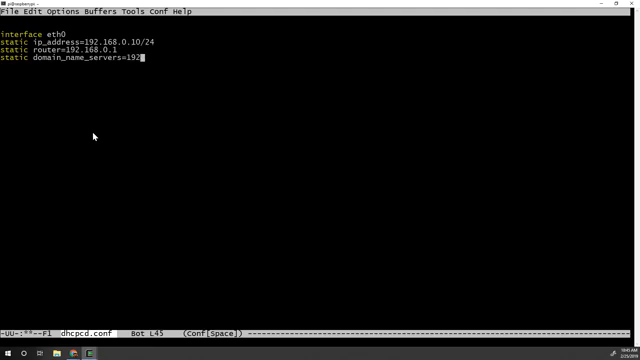
{"action": "type", "text": ".168.0.1 8.8"}
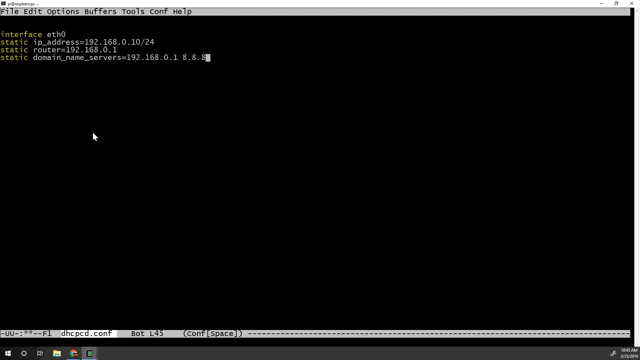
{"action": "type", "text": ".8"}
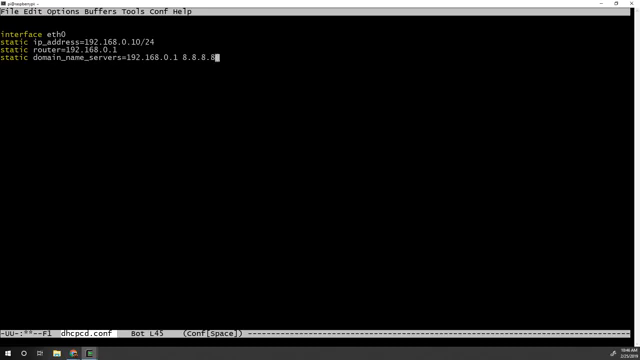
{"action": "mouse_move", "coordinate": [269, 98]}
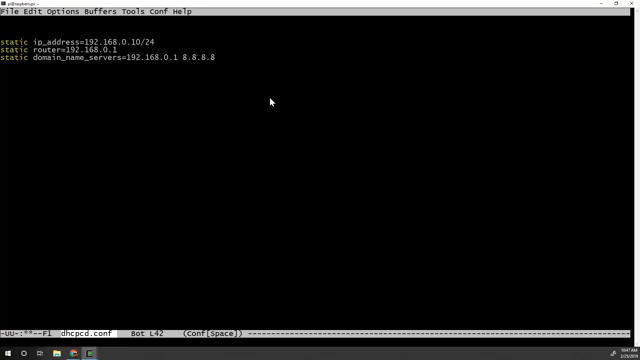
Head the three static settings with 'profile static_eth0' and add an empty line below.
{"action": "type", "text": "profile sa"}
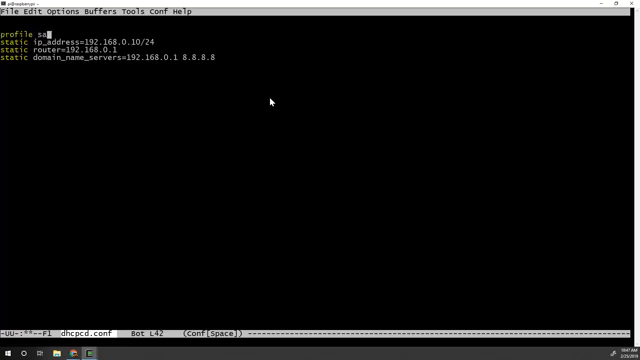
{"action": "type", "text": "tic"}
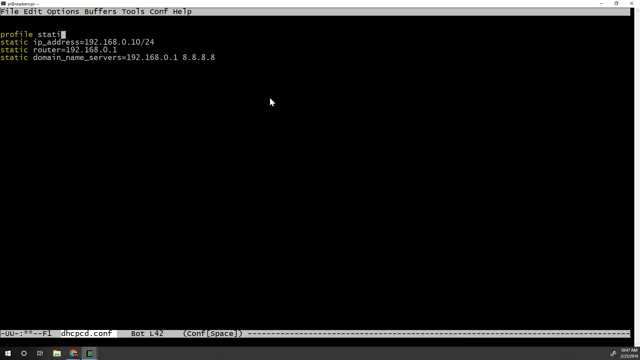
{"action": "type", "text": "c_eth0"}
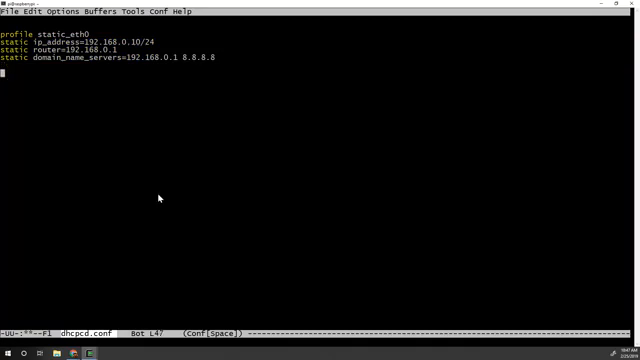
Add 'interface eth0' with 'fallback static_eth0' below the static_eth0 profile.
{"action": "type", "text": "interfa"}
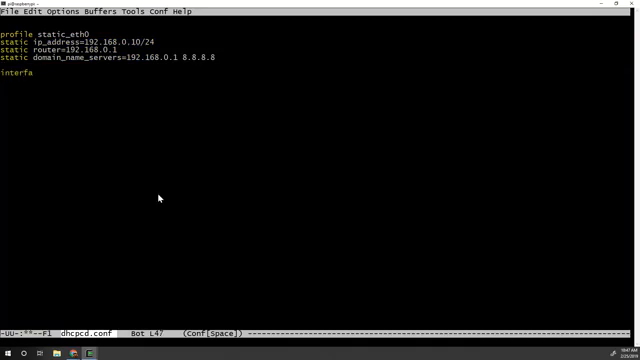
{"action": "type", "text": "ce eth0"}
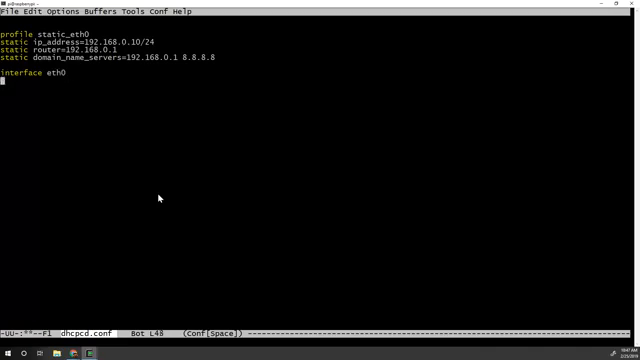
{"action": "type", "text": "fallback static_eth0"}
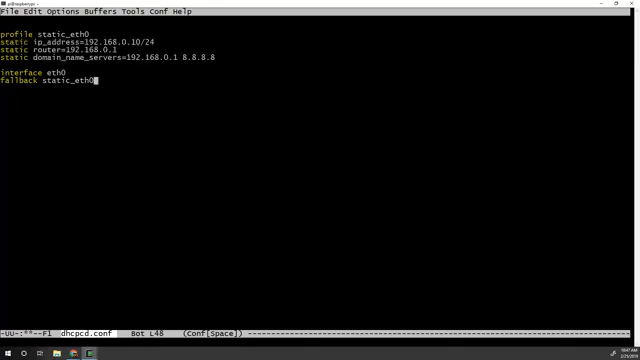
{"action": "mouse_move", "coordinate": [163, 107]}
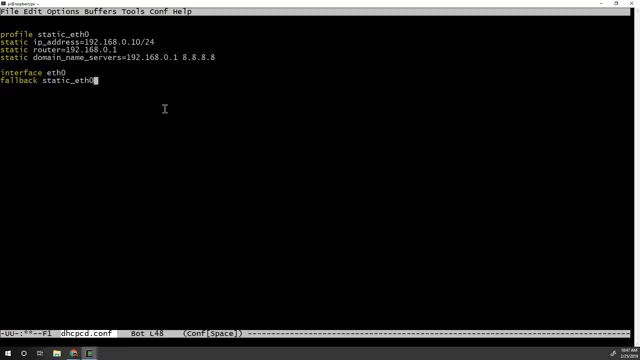